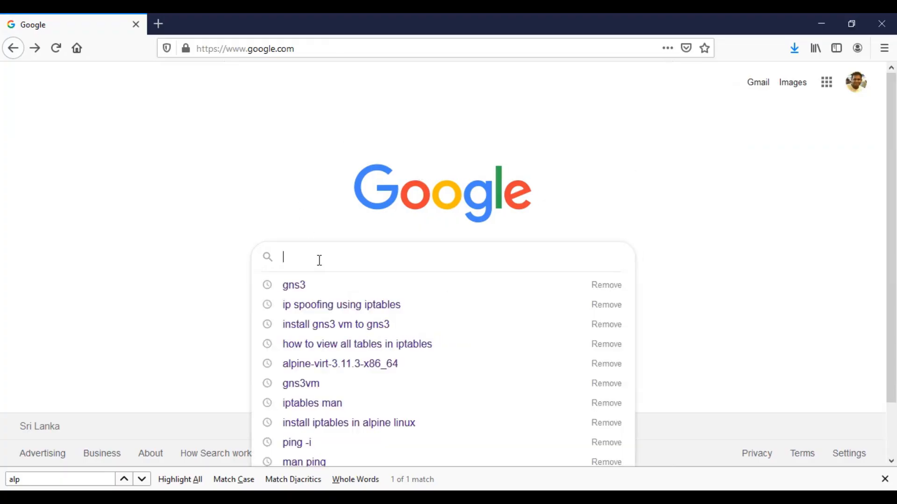
Search Google for gns3 and reach the GNS3 website's Marketplace page
type("gns")
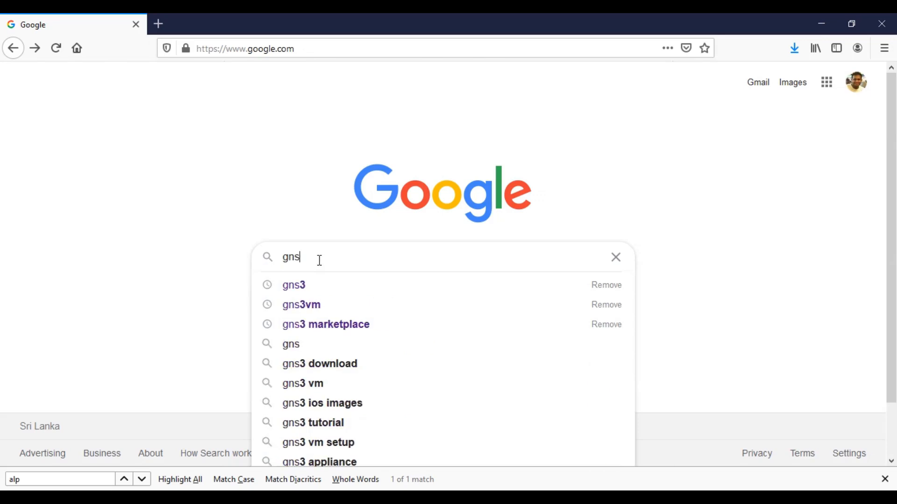
left_click(293, 285)
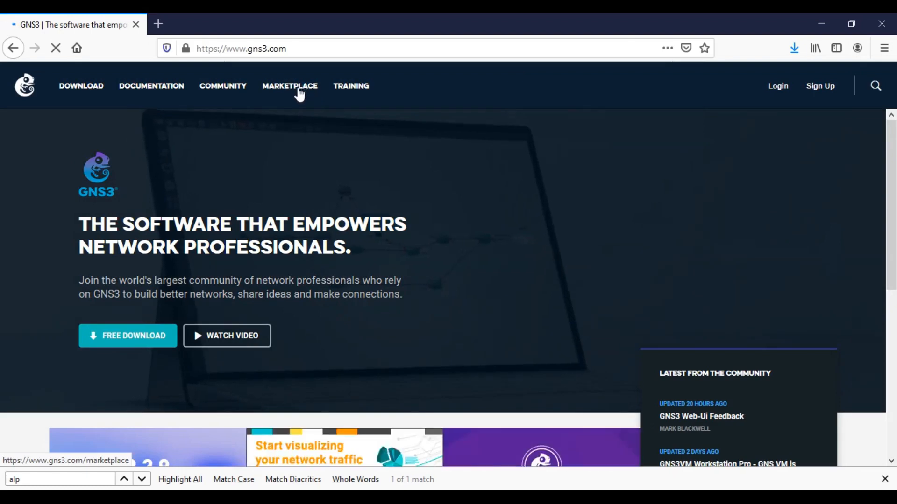
left_click(290, 86)
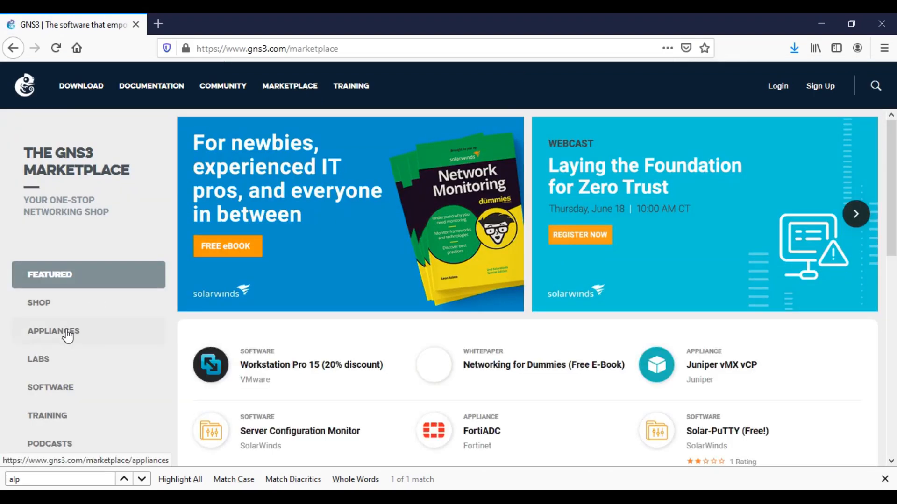
Find the Alpine Linux appliance among the marketplace appliances and view its page
left_click(61, 331)
type("a")
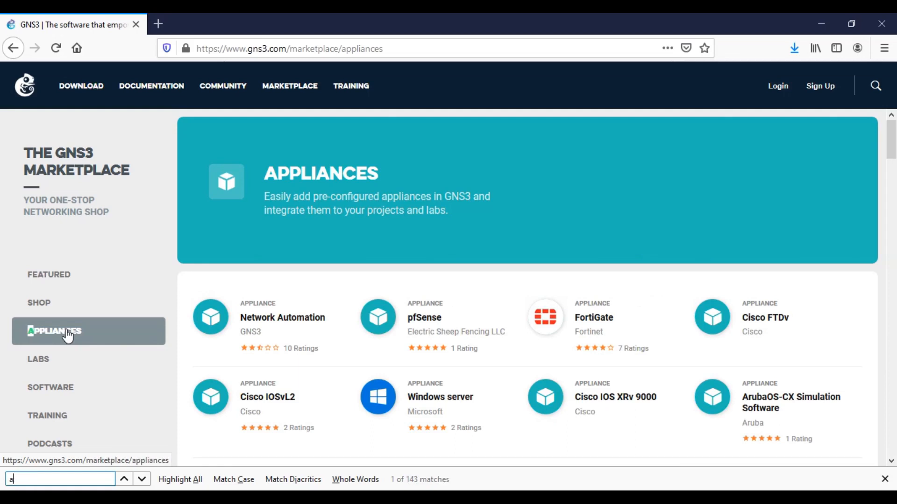
type("lp")
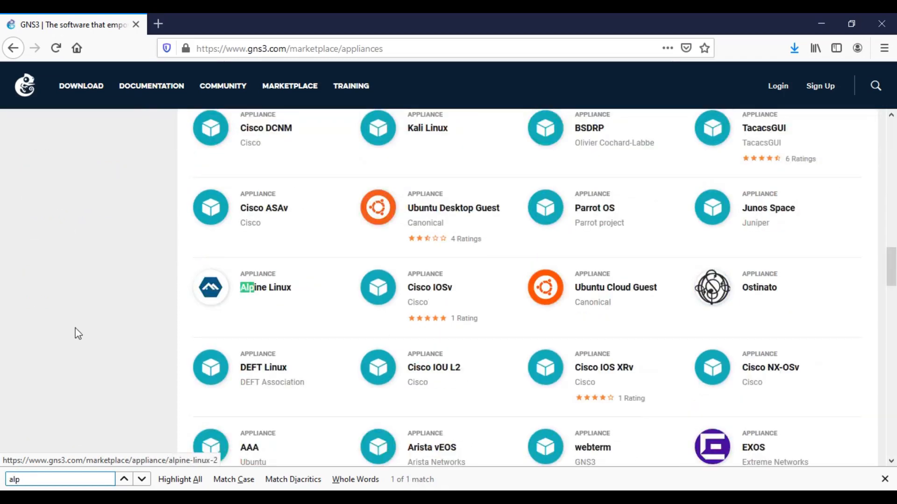
left_click(265, 288)
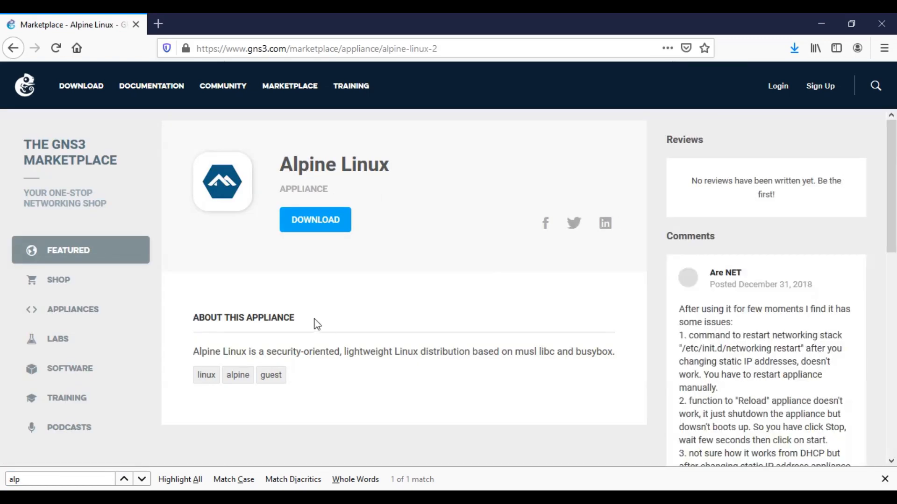
mouse_move(308, 220)
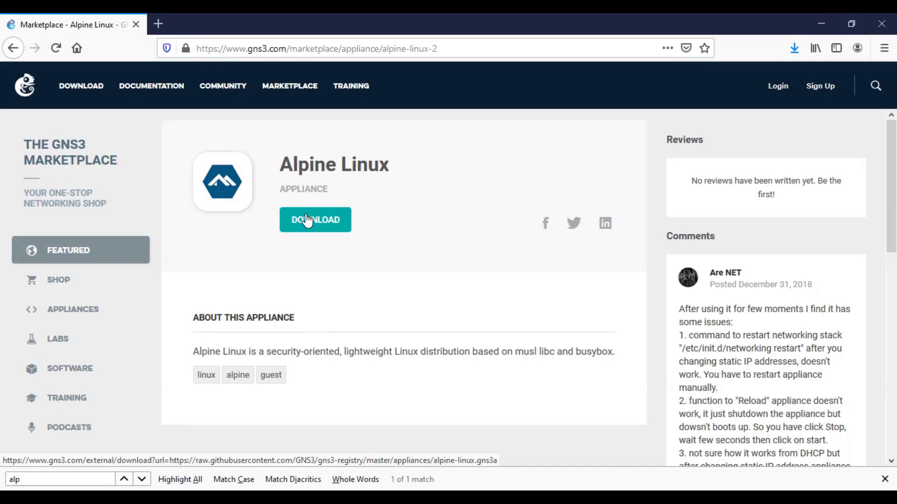
Download alpine-linux.gns3a, saving it so it appears in the recent downloads
left_click(315, 219)
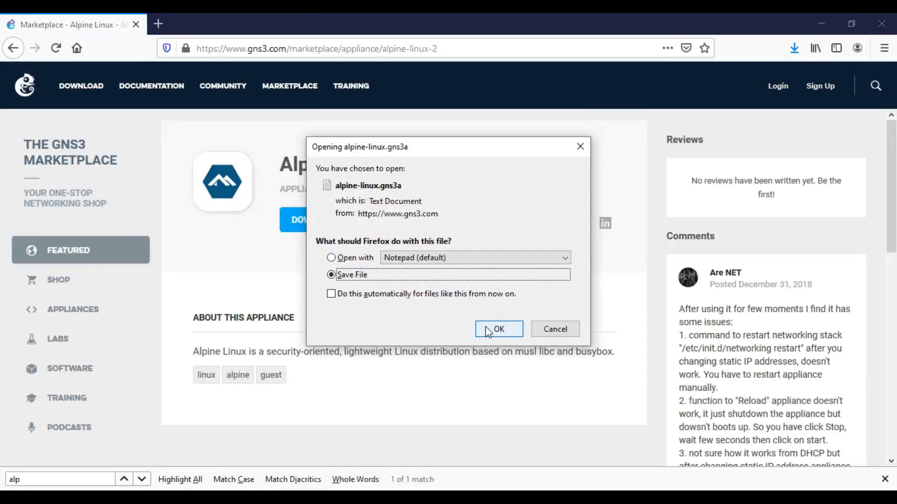
left_click(499, 329)
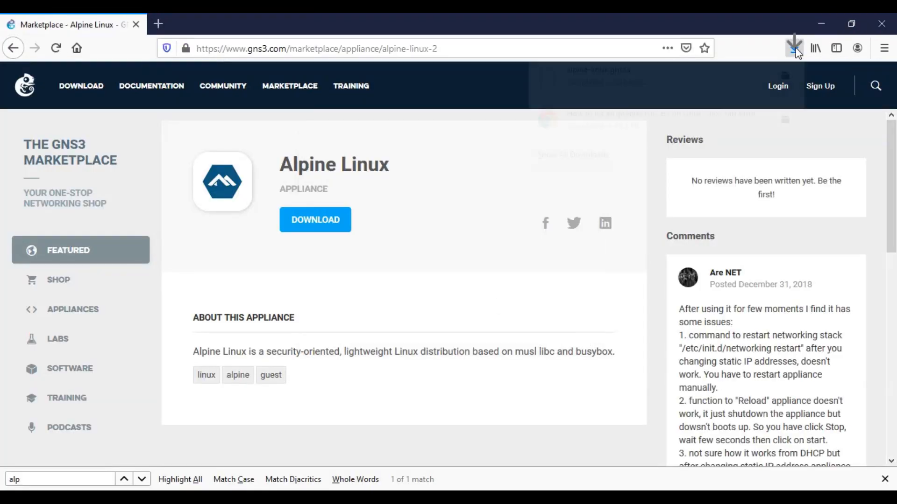
left_click(794, 48)
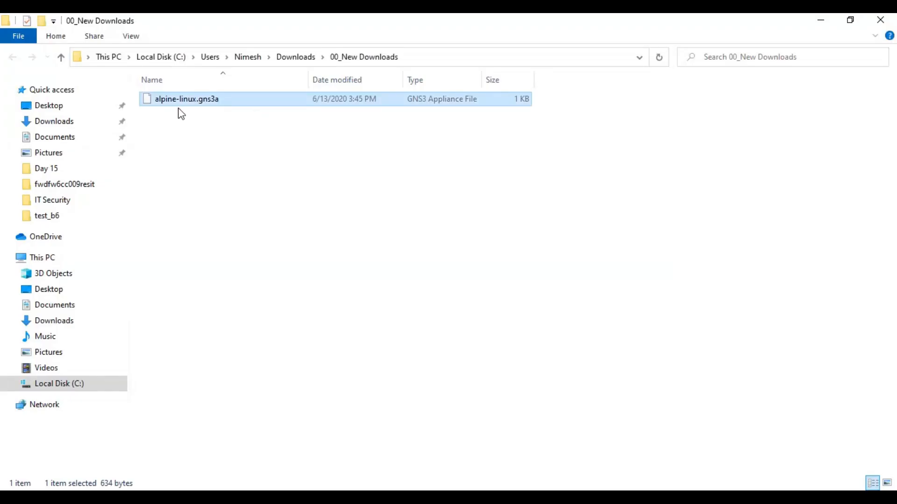
mouse_move(220, 118)
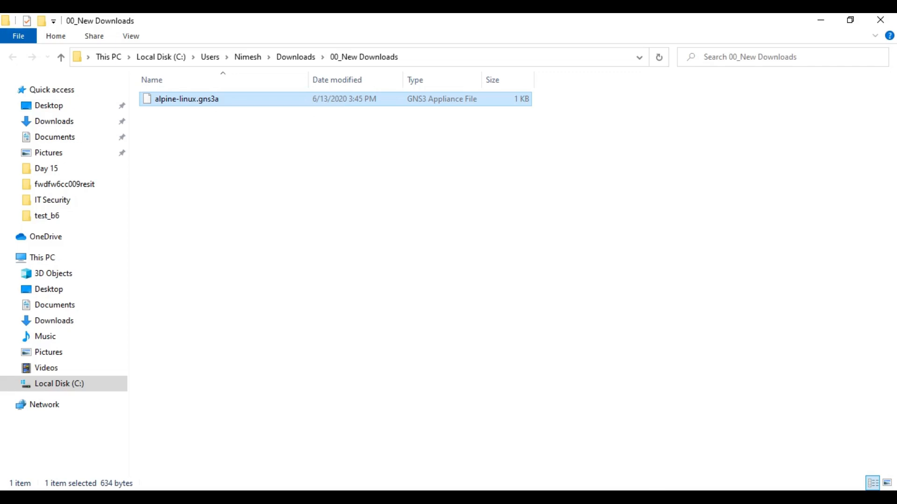
Launch the downloaded alpine-linux.gns3a, bringing up GNS3 with the install_alphine_linux project
double_click(186, 99)
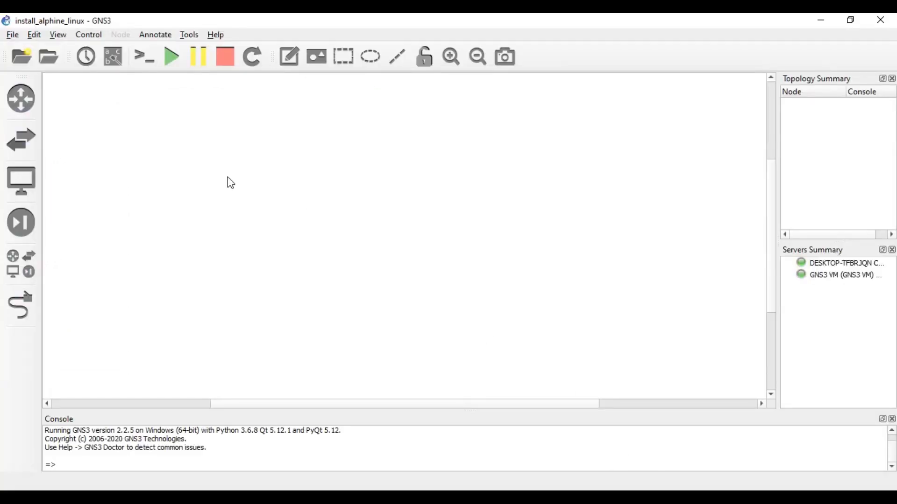
mouse_move(18, 181)
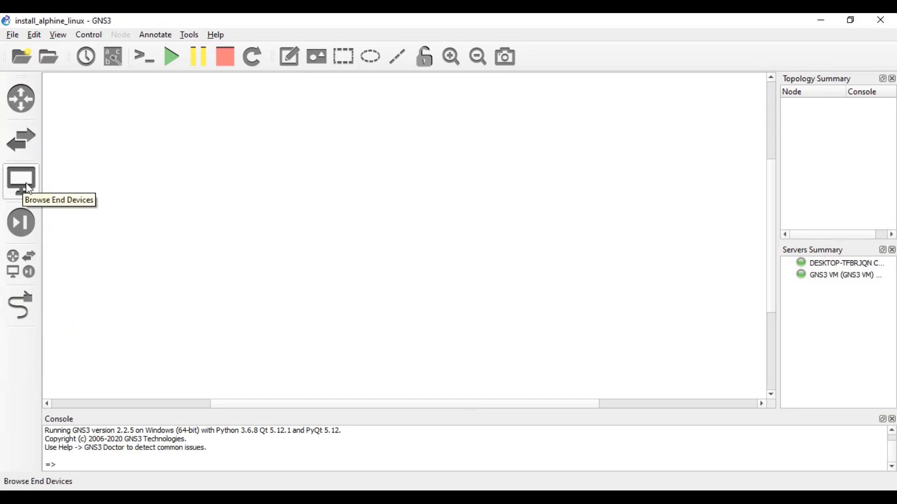
Show the end devices and start File > Import appliance to get the appliance file chooser
left_click(20, 181)
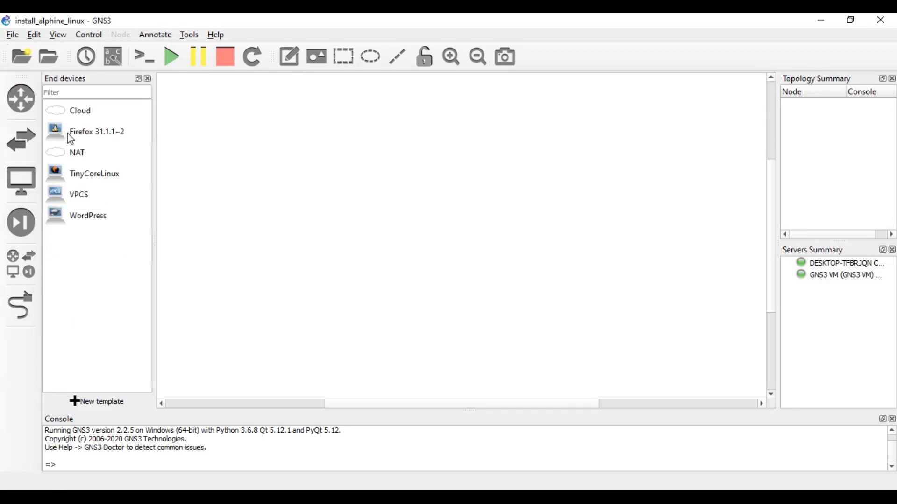
left_click(13, 34)
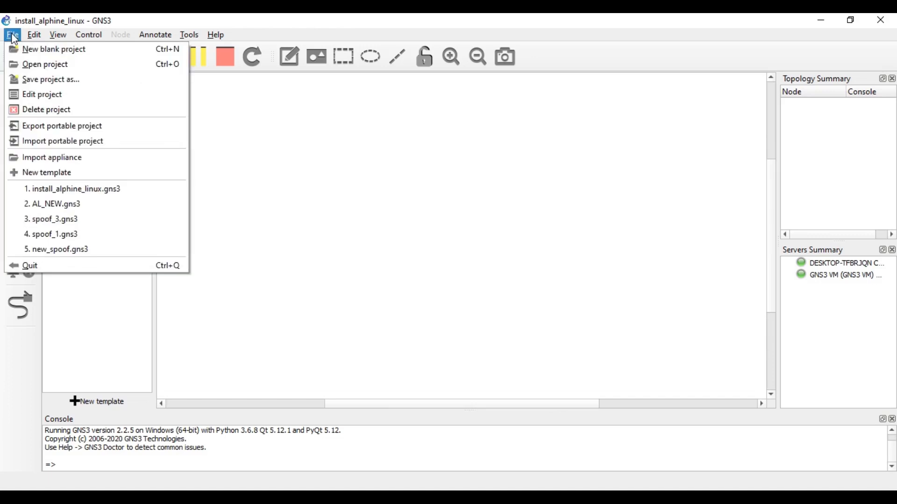
mouse_move(67, 157)
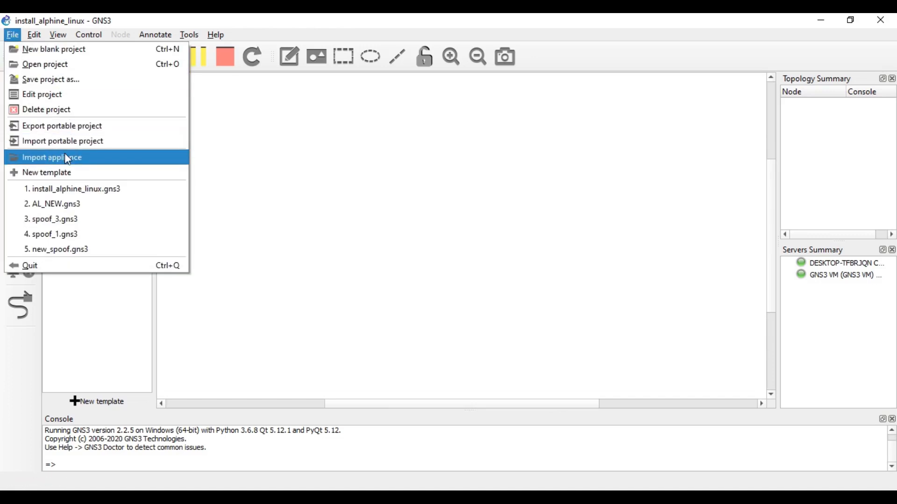
mouse_move(73, 161)
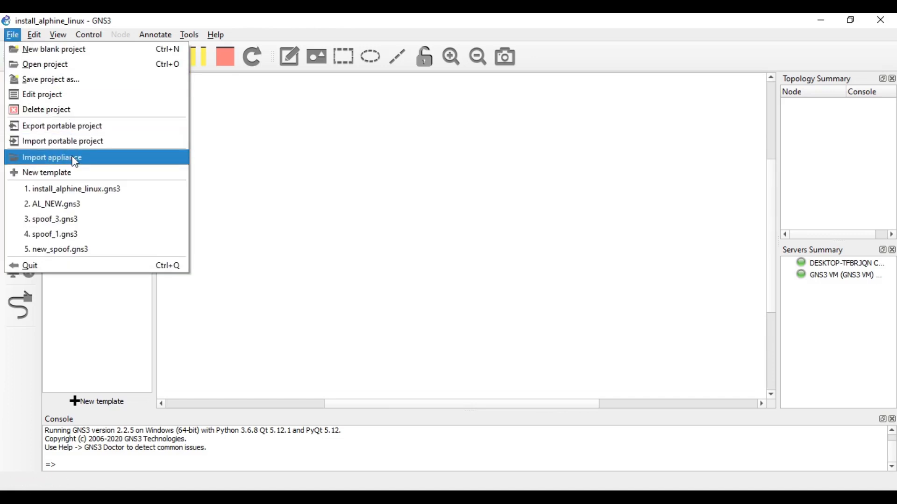
left_click(51, 157)
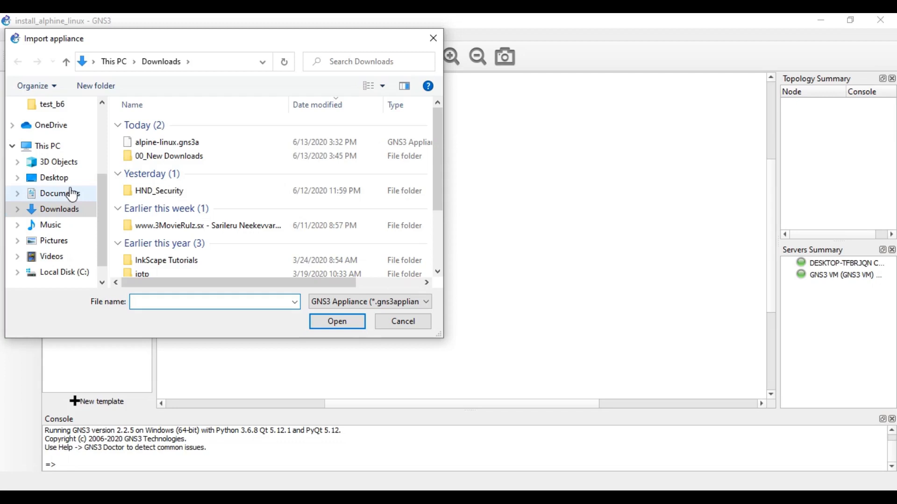
Import alpine-linux.gns3a from Downloads > 00_New Downloads, starting the Alpine Linux installer
left_click(209, 302)
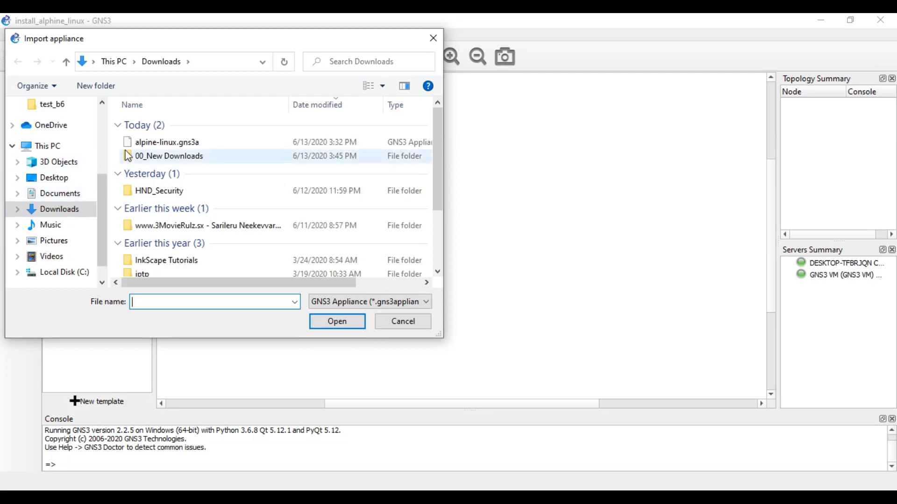
double_click(168, 156)
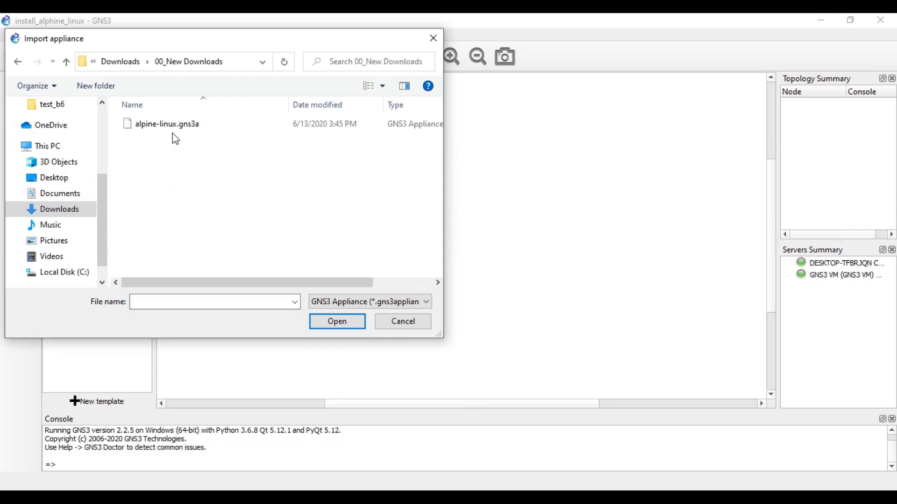
mouse_move(170, 133)
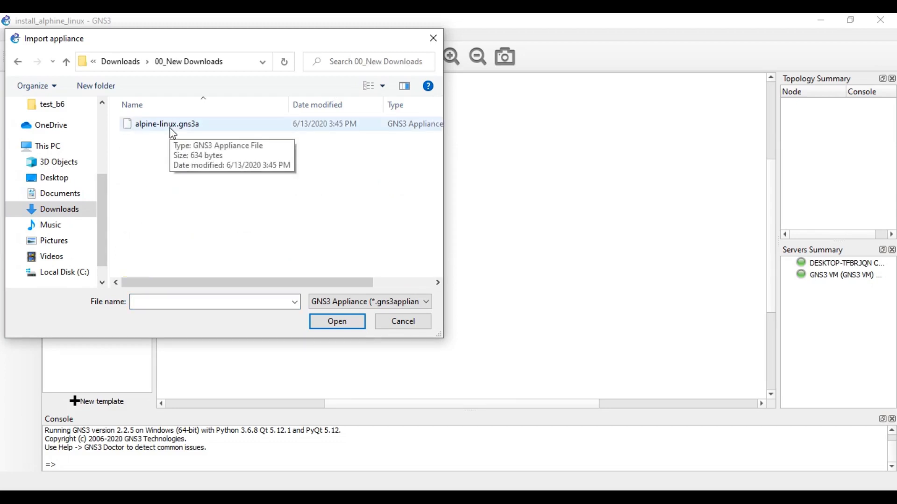
left_click(166, 123)
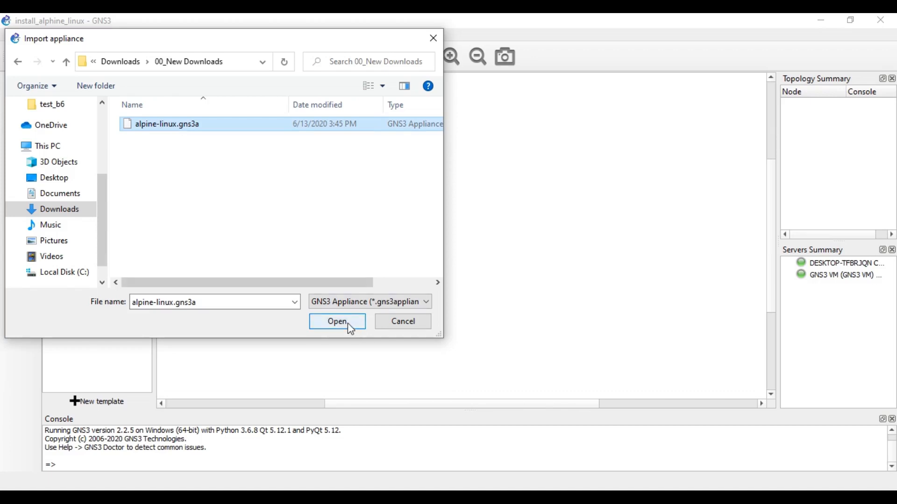
left_click(336, 321)
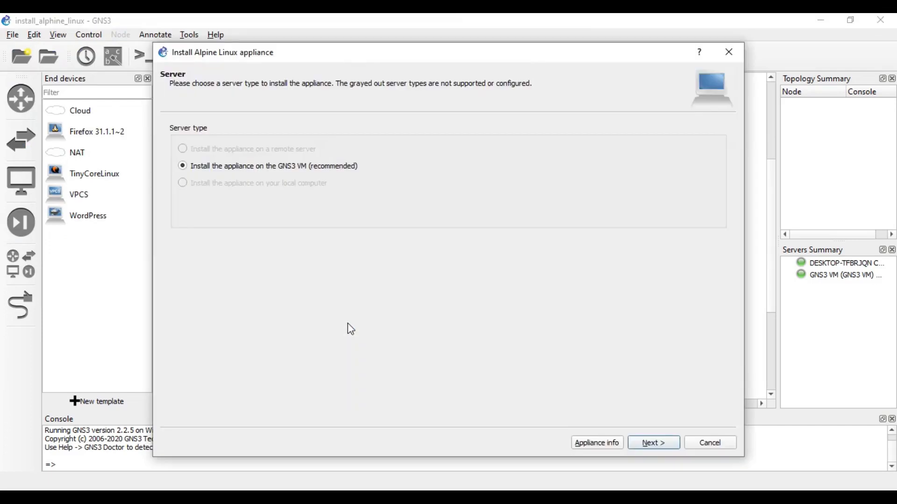
mouse_move(446, 251)
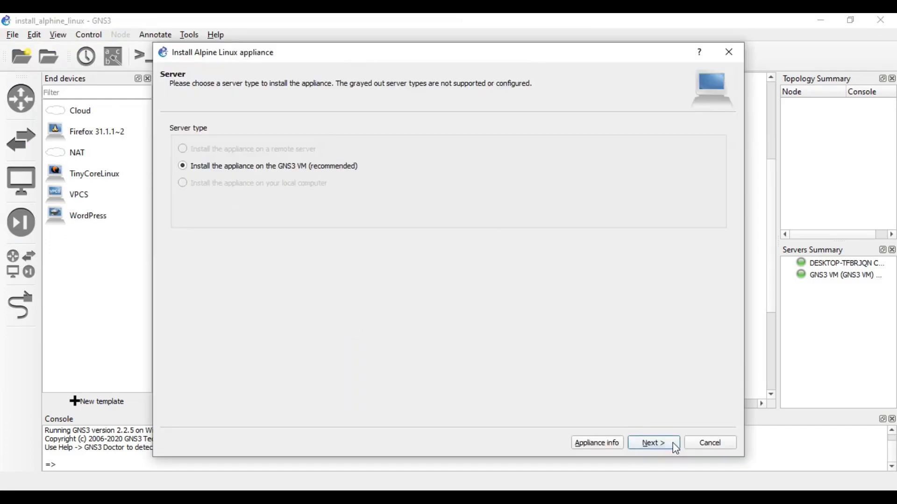
Install the Alpine Linux appliance on the GNS3 VM and finish the wizard
left_click(654, 443)
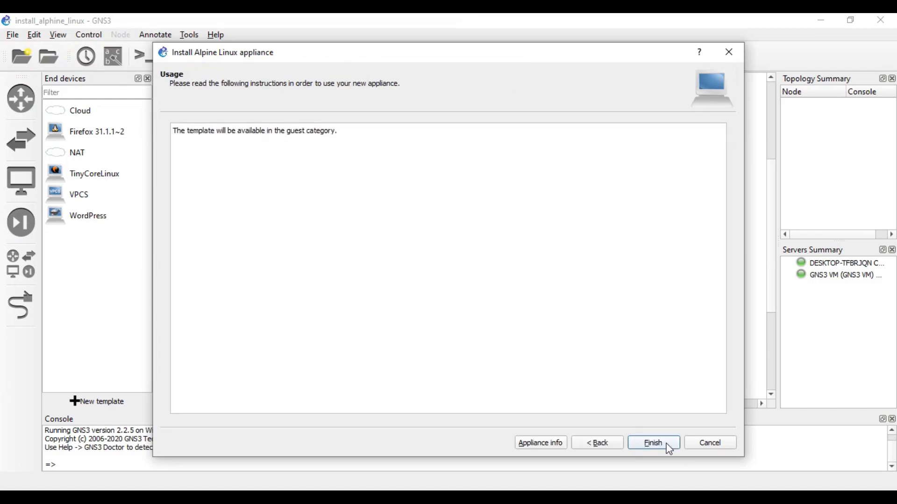
left_click(653, 443)
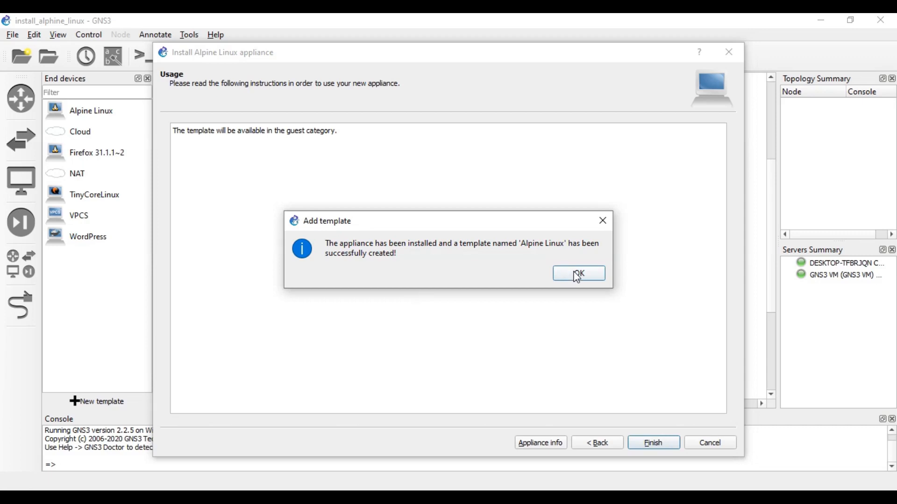
Accept the new Alpine Linux template so an AlpineLinux-1 node can be added
left_click(578, 273)
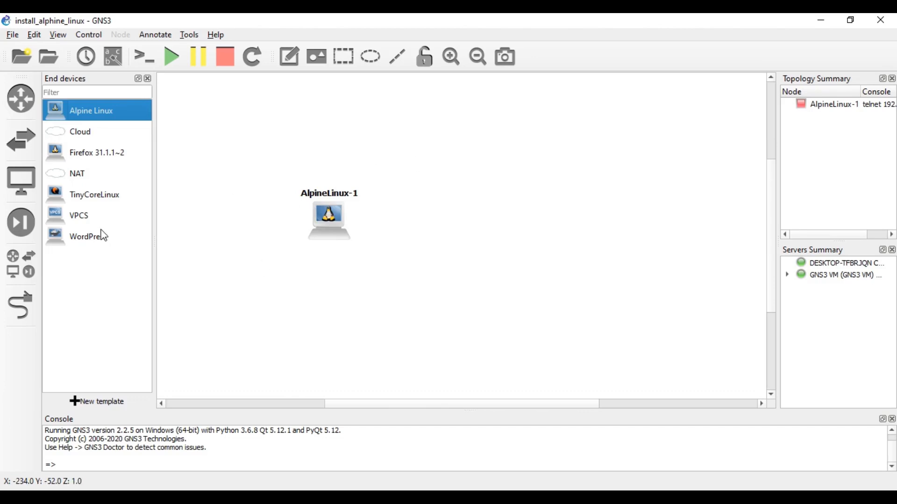
mouse_move(208, 253)
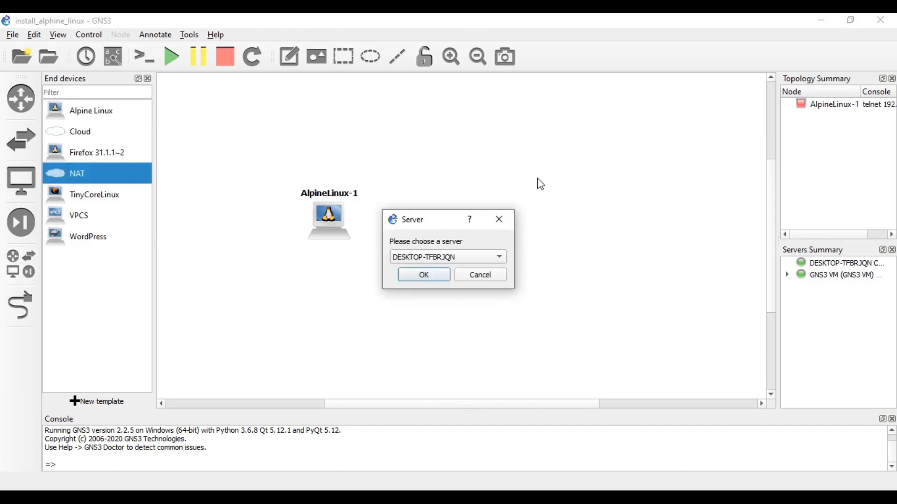
Place a NAT1 cloud running on this computer and begin linking it to AlpineLinux-1
left_click(423, 275)
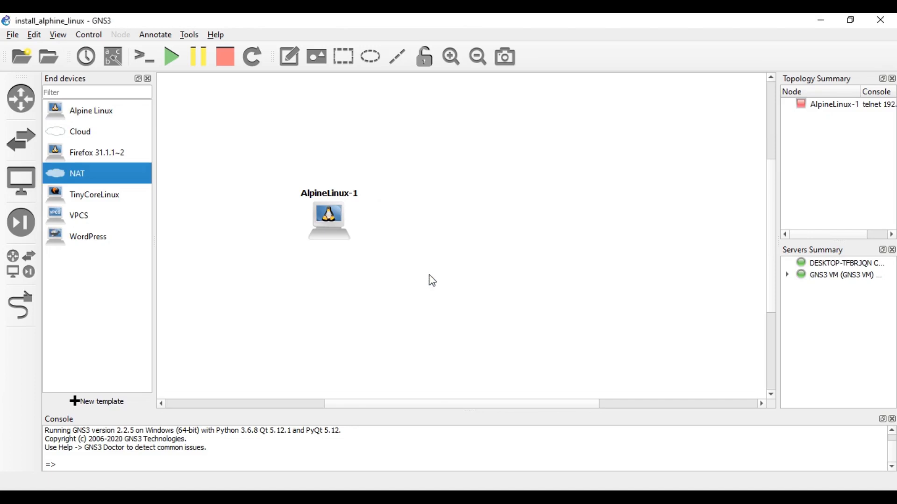
left_click_drag(78, 173, 539, 174)
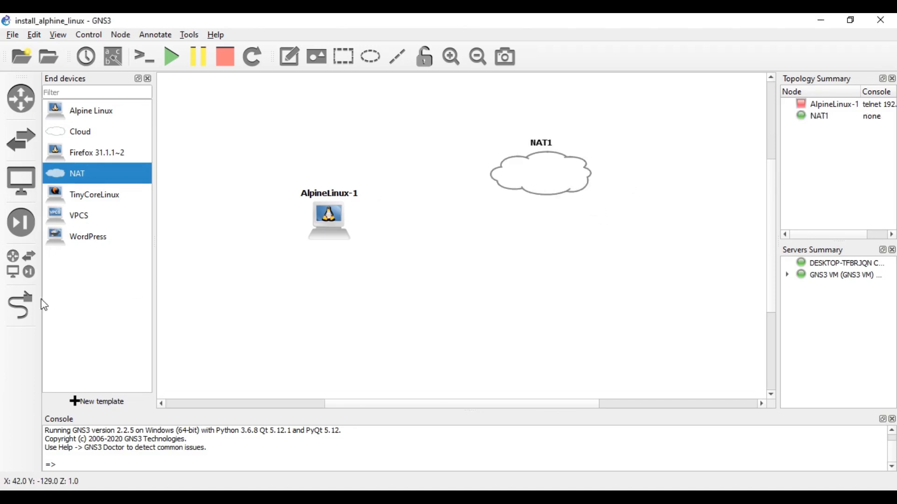
left_click(521, 188)
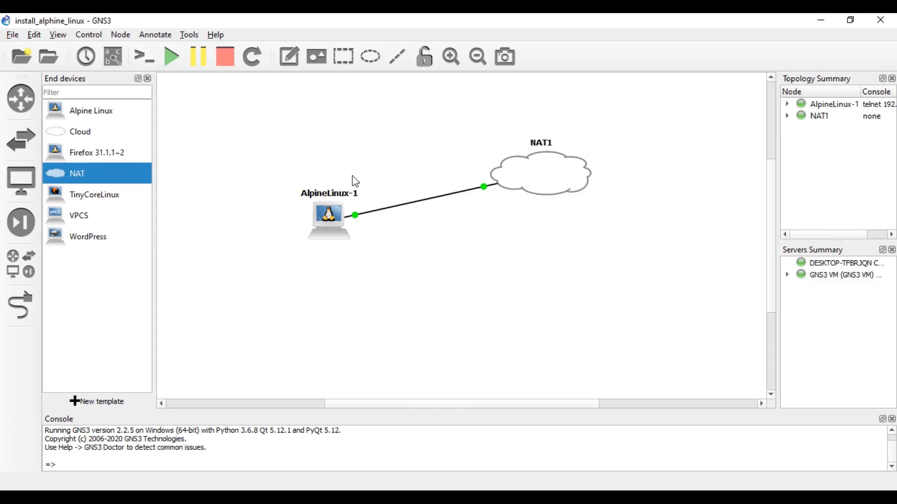
Run ifconfig in the AlpineLinux-1 console, then edit /etc/network/interfaces in vi
double_click(329, 224)
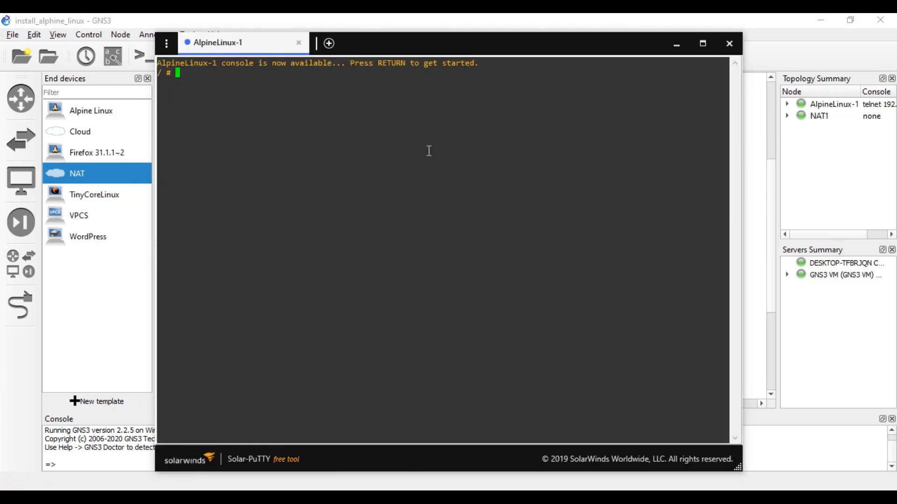
type("ifconfig")
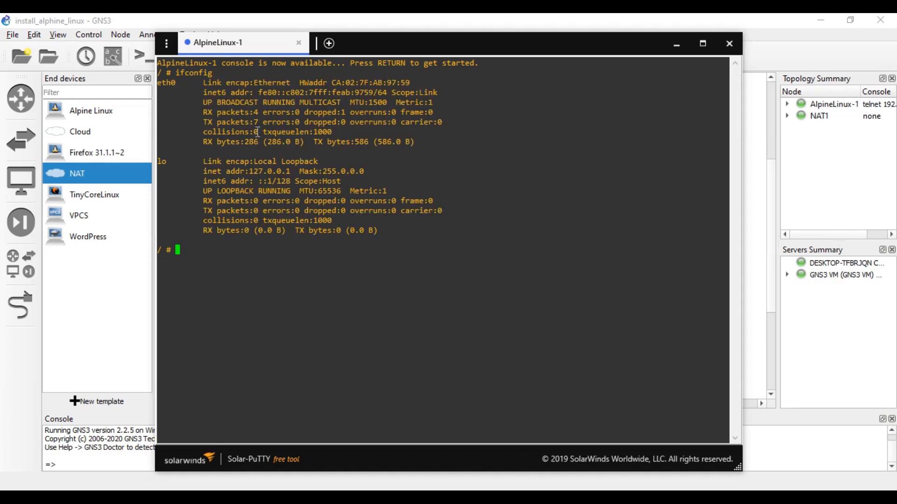
mouse_move(312, 148)
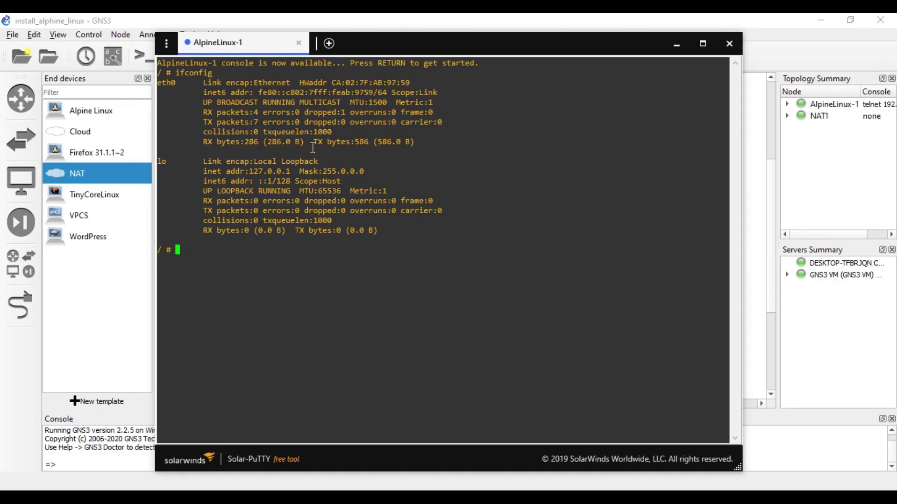
type("v")
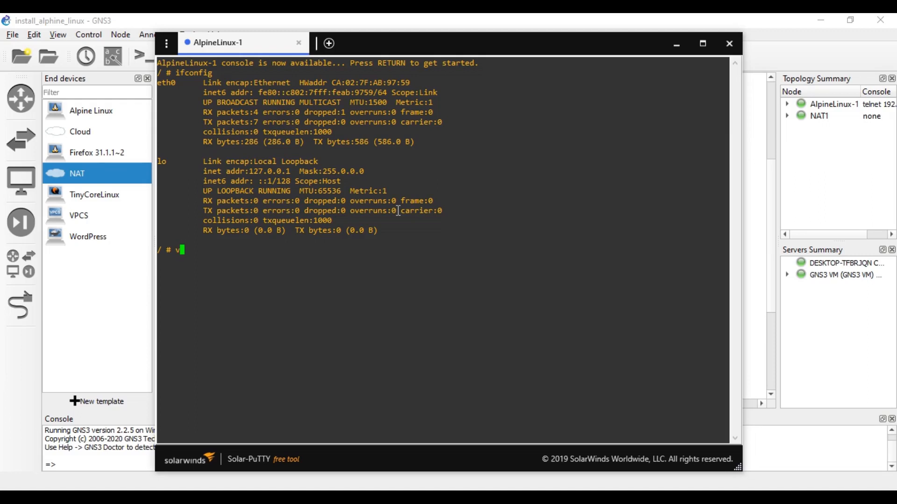
type("i")
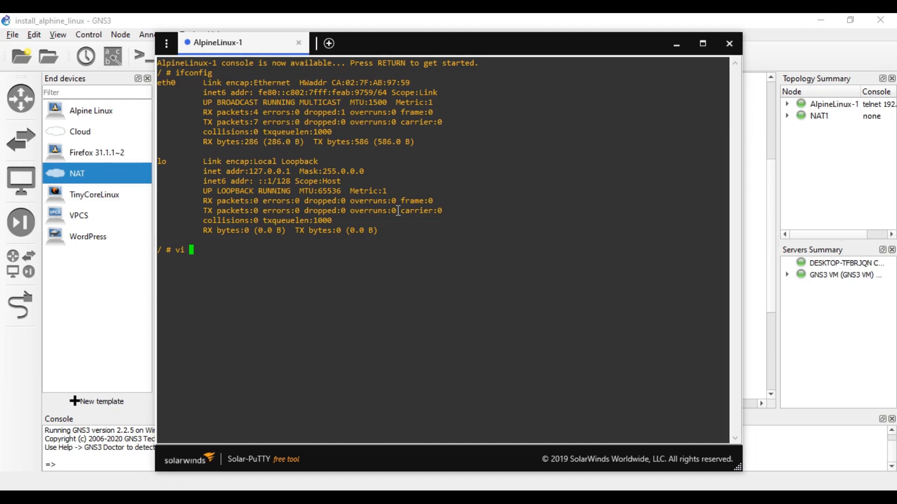
type("/etc/network/")
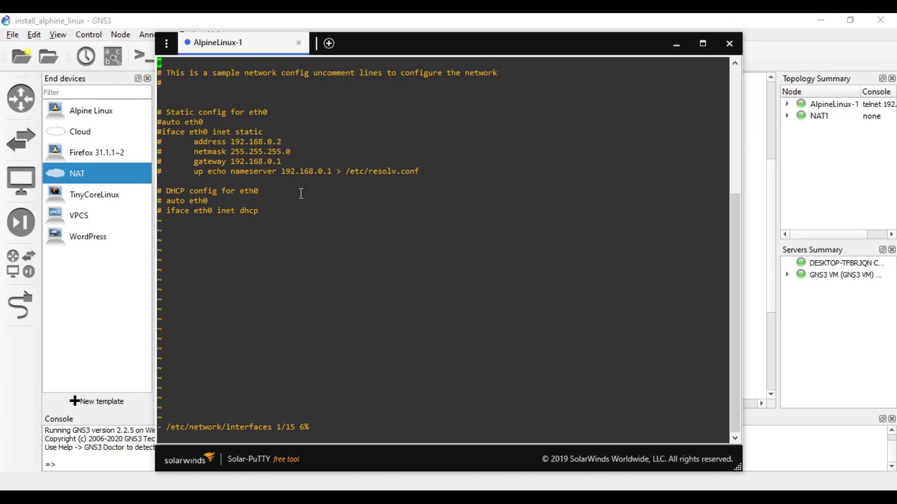
mouse_move(290, 161)
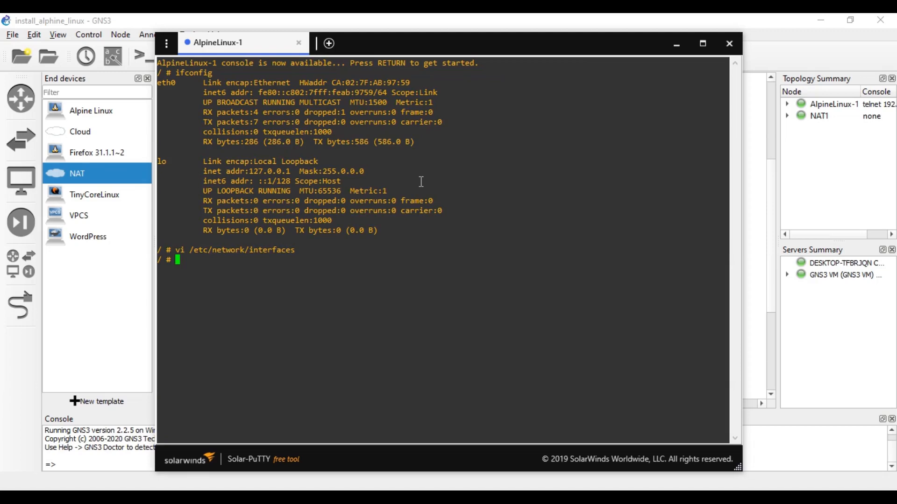
Bring up eth0 to get DHCP lease 192.168.122.163, verify with ifconfig, and begin a ping
type("if")
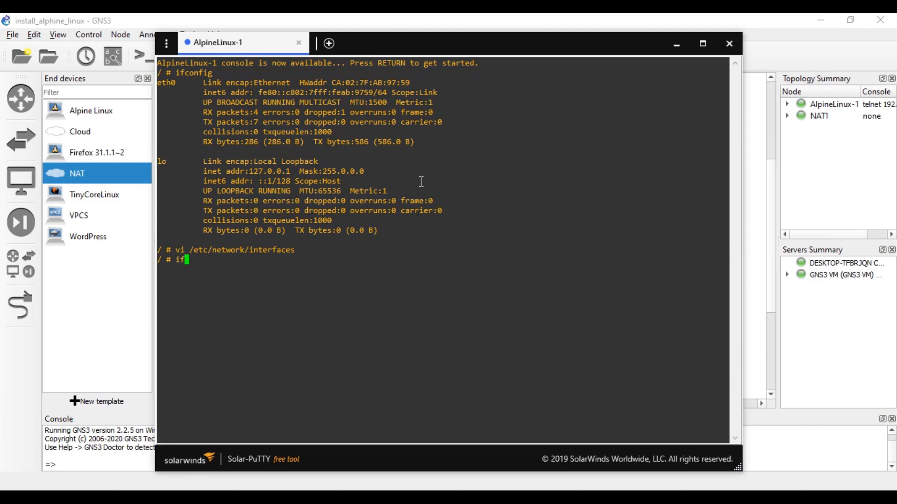
type("up")
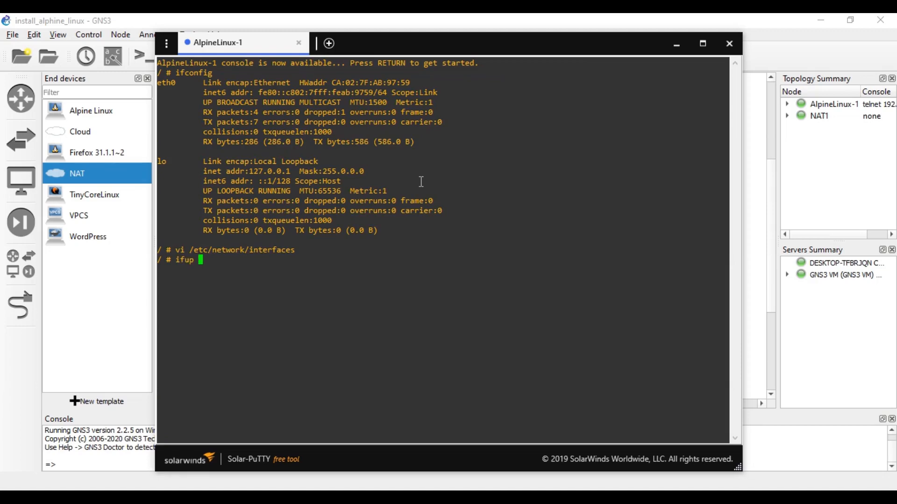
type("eth0")
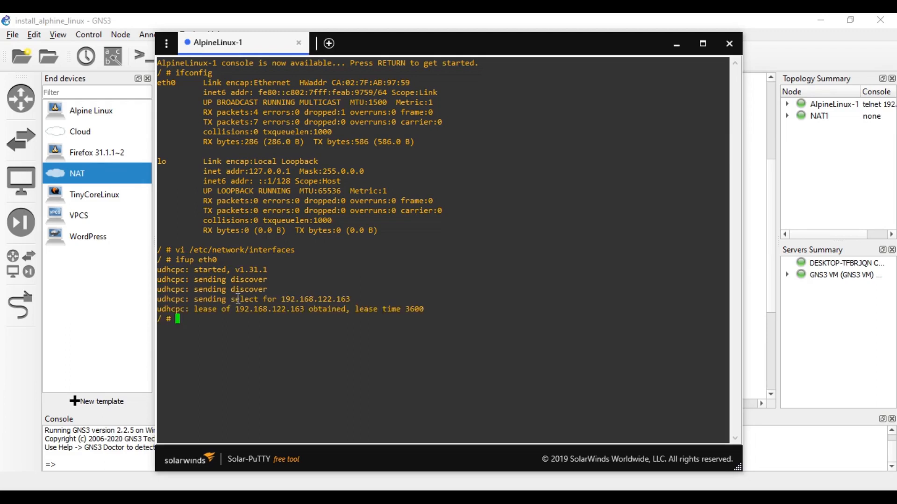
type("ifconfig")
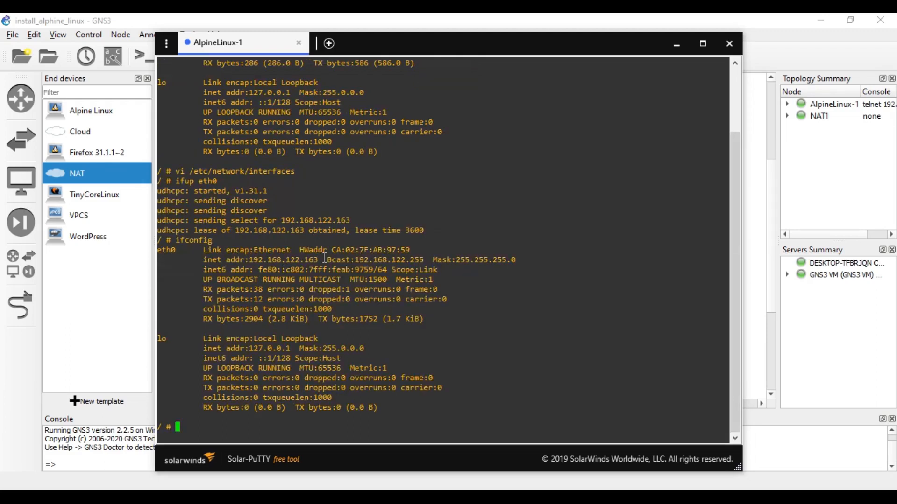
mouse_move(469, 324)
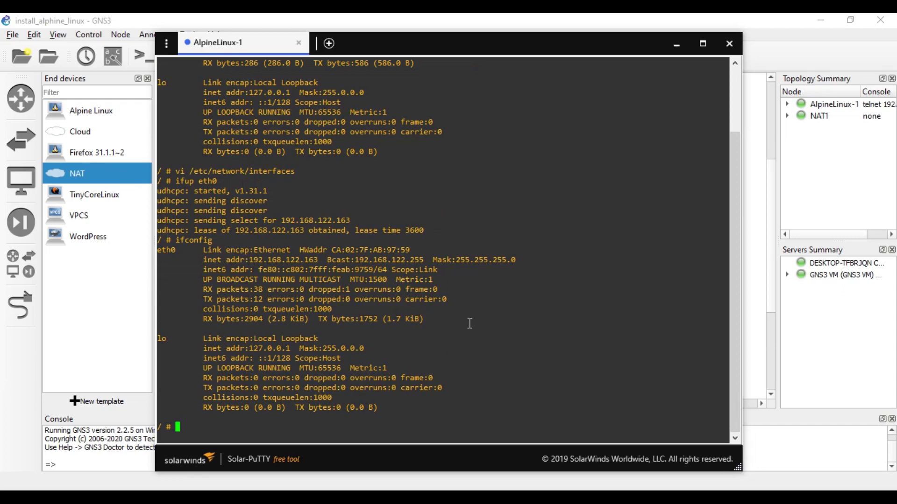
type("ping")
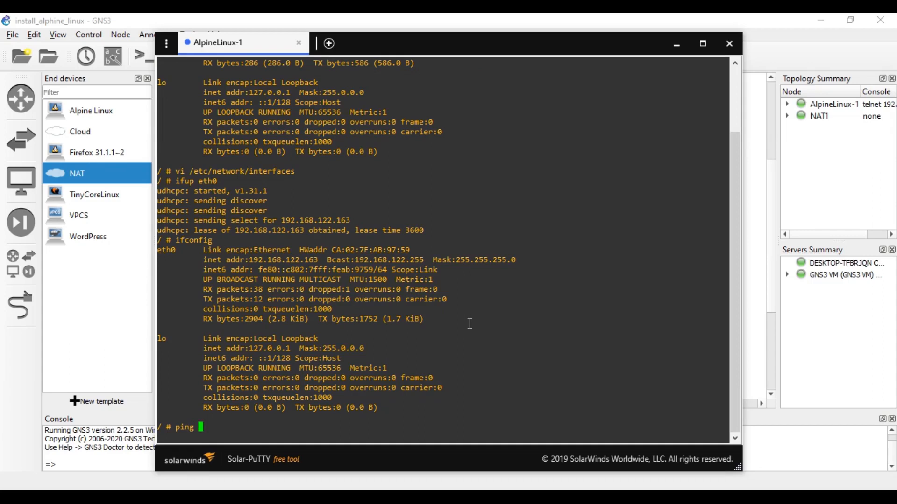
Ping google.com from AlpineLinux-1 and confirm replies from 172.217.160.174
type("google.c")
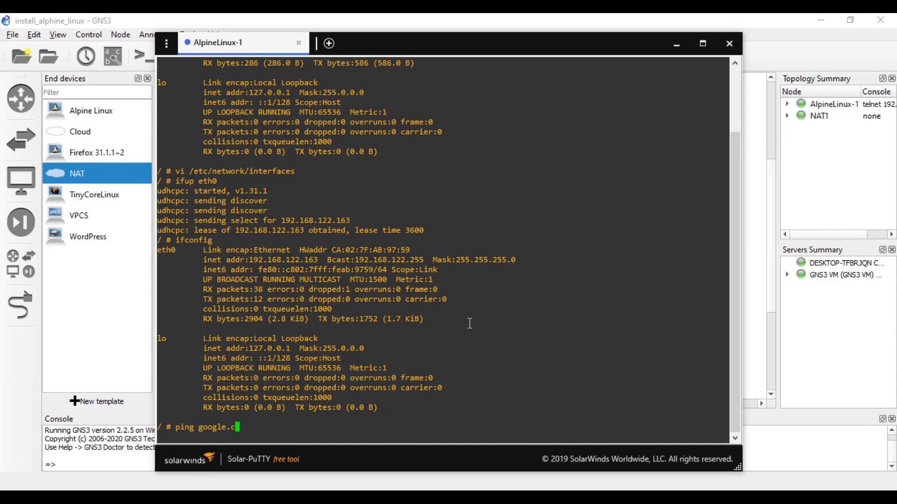
type("om")
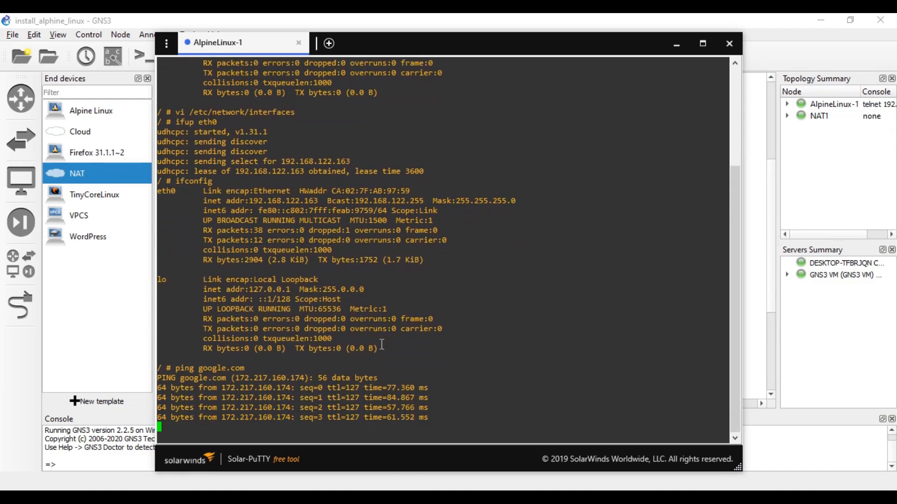
Close the Solar-PuTTY console to return to the GNS3 topology of AlpineLinux-1 and NAT1
left_click(728, 43)
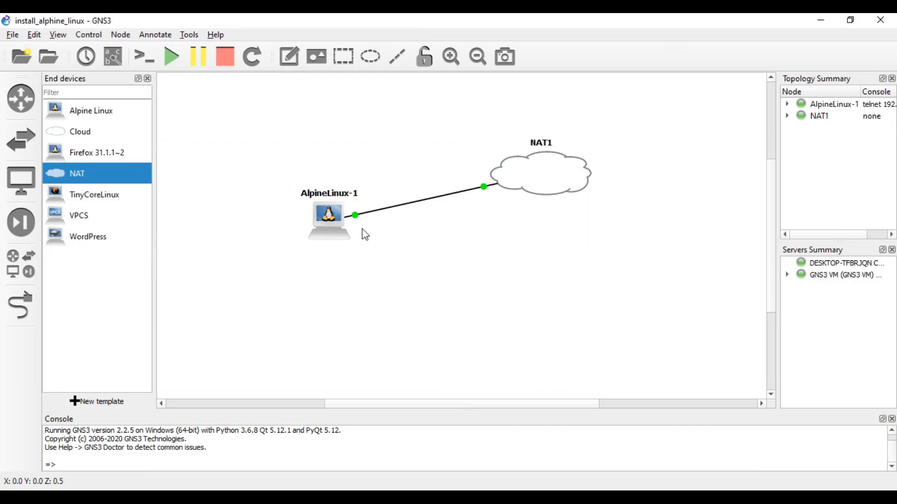
mouse_move(360, 238)
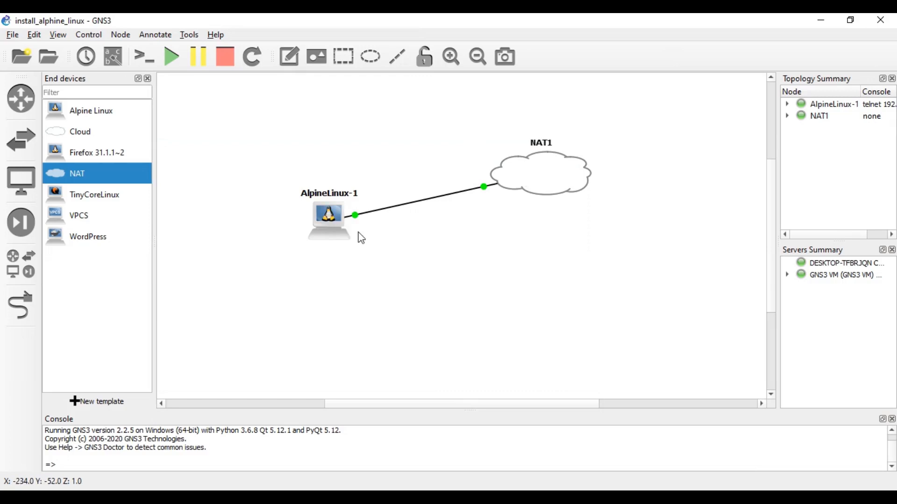
mouse_move(354, 327)
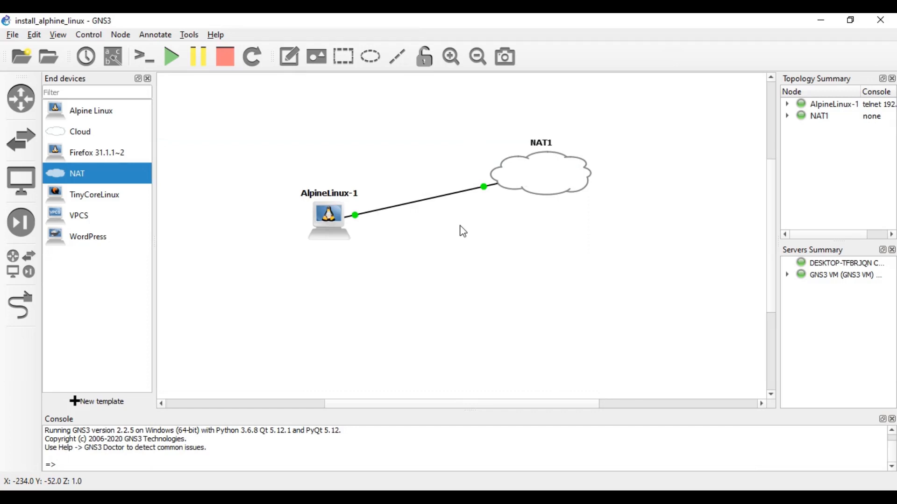
mouse_move(719, 351)
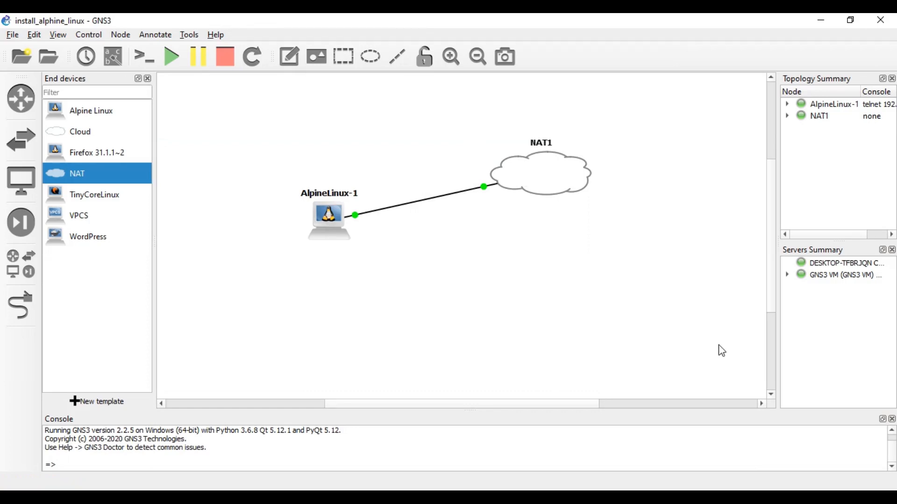